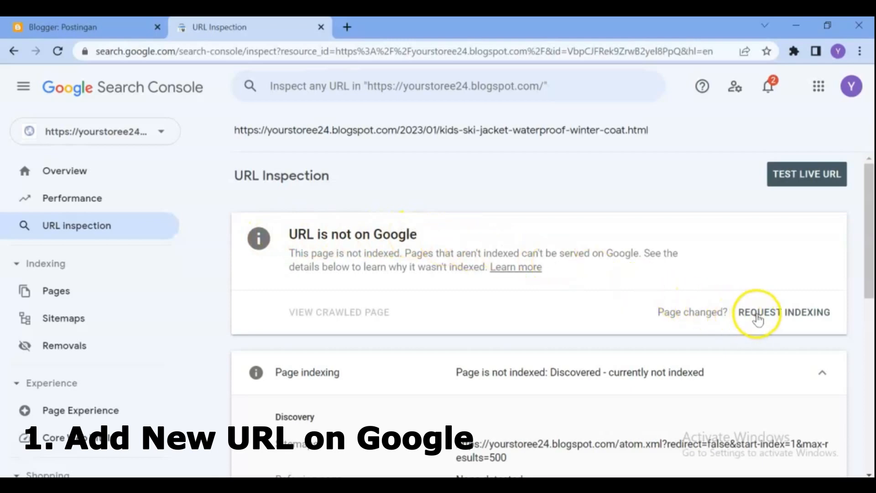
# - Run Test Live URL on the ski jacket post and view the Enhancements & Experience results
pyautogui.click(784, 312)
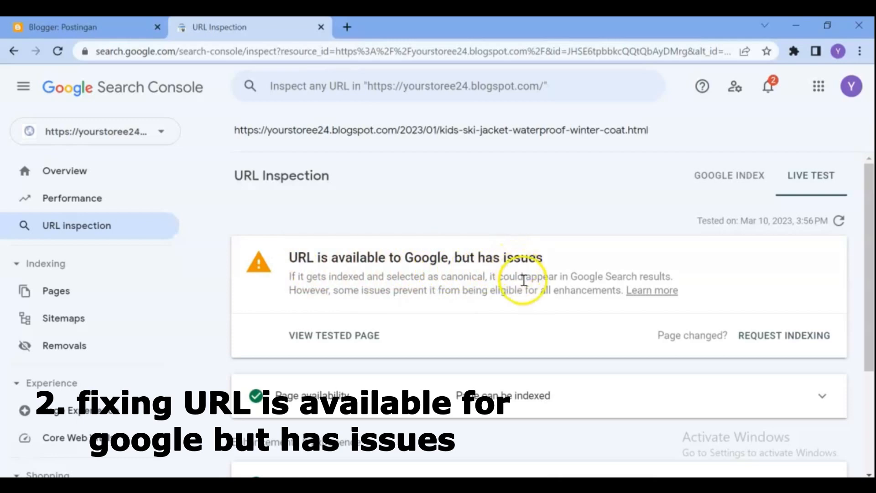
pyautogui.scroll(-3)
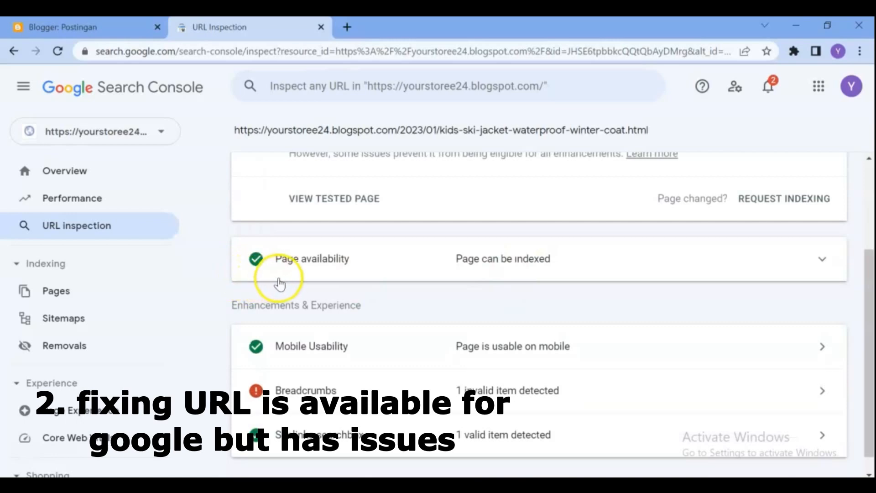
pyautogui.moveTo(521, 277)
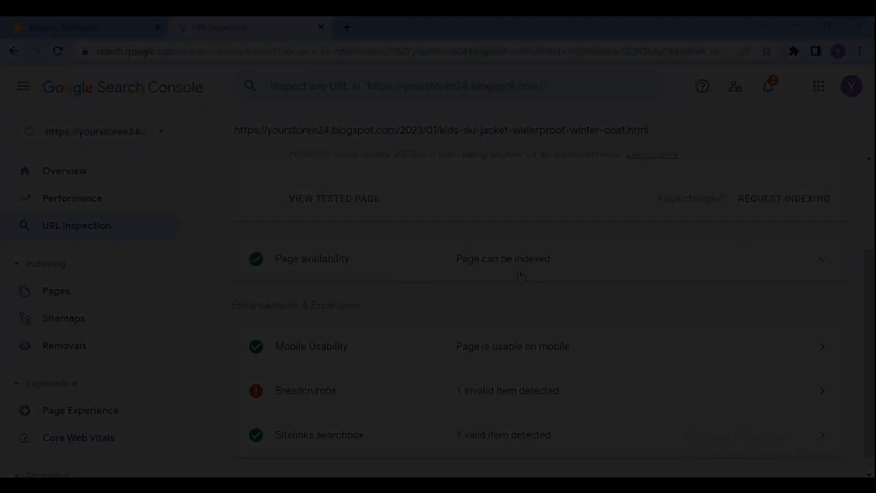
# - From the Blogger posts list, reach Search Console via Settings > Crawlers and indexing
pyautogui.click(84, 27)
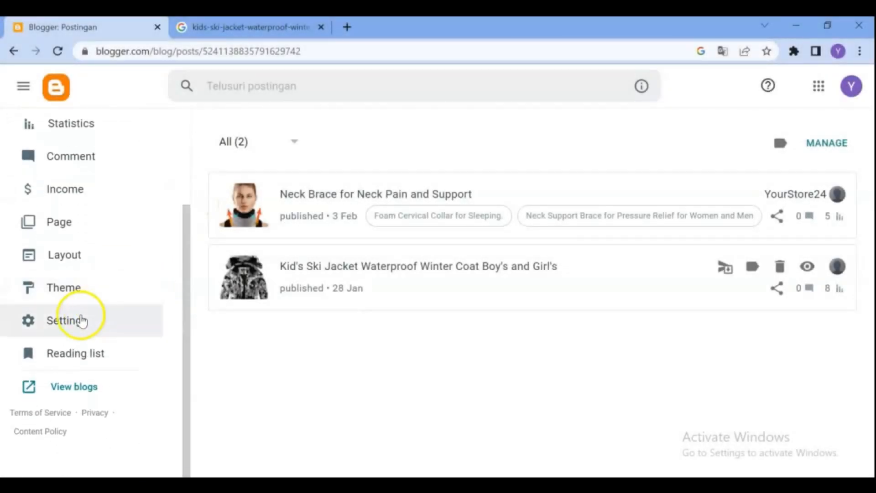
pyautogui.click(67, 320)
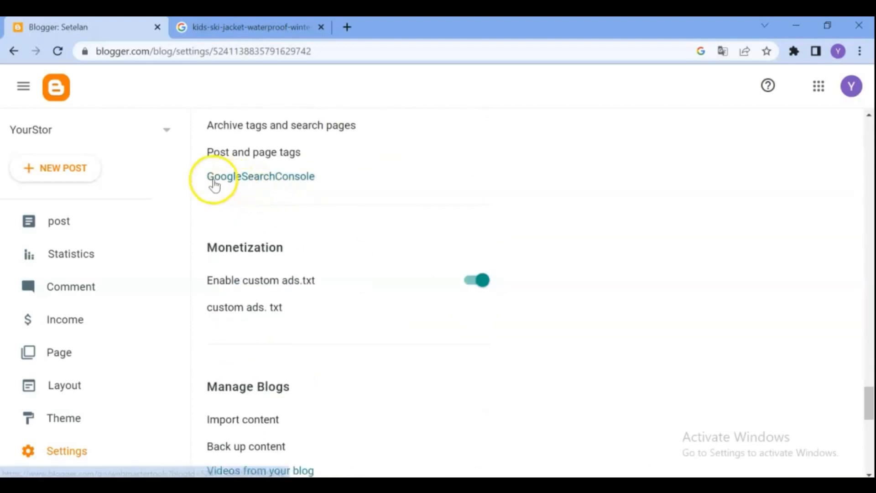
pyautogui.click(261, 177)
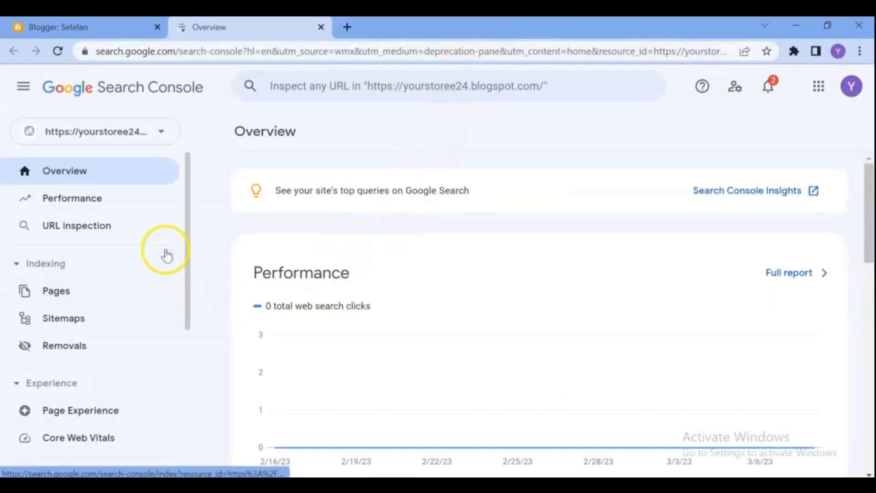
# - Submit the blog's atom.xml feed in the Sitemaps report and acknowledge the Success confirmation
pyautogui.click(63, 318)
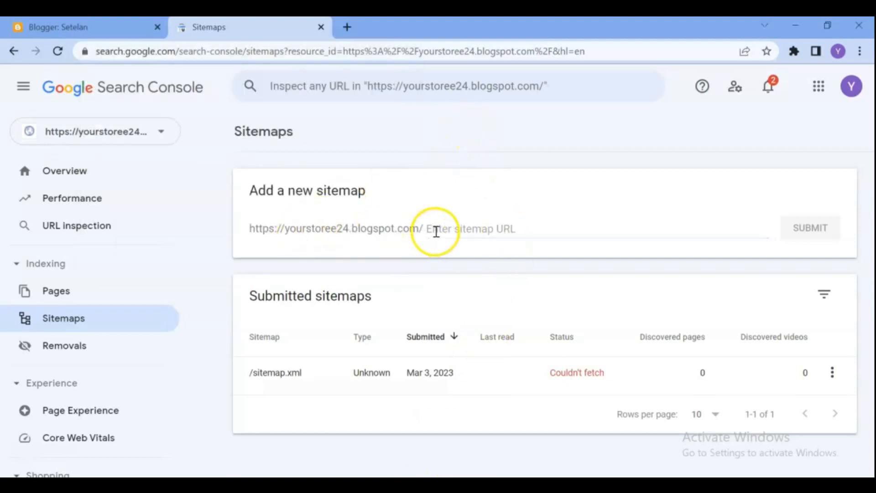
pyautogui.rightClick(436, 228)
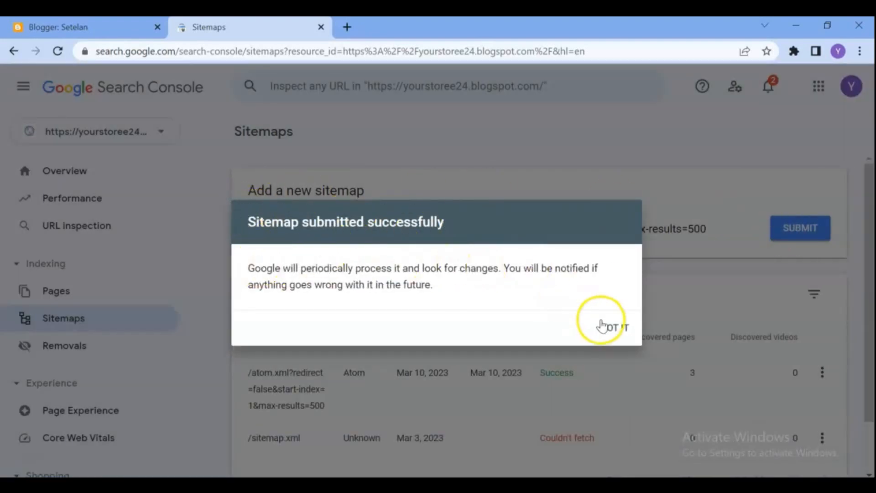
pyautogui.click(613, 327)
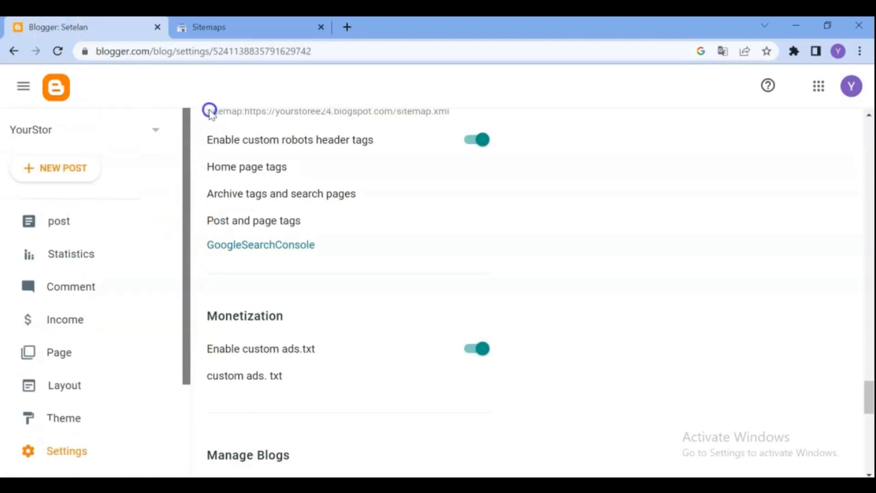
# - Copy the ski jacket post's link from Blogger and inspect it in Search Console's URL Inspection bar
pyautogui.click(776, 288)
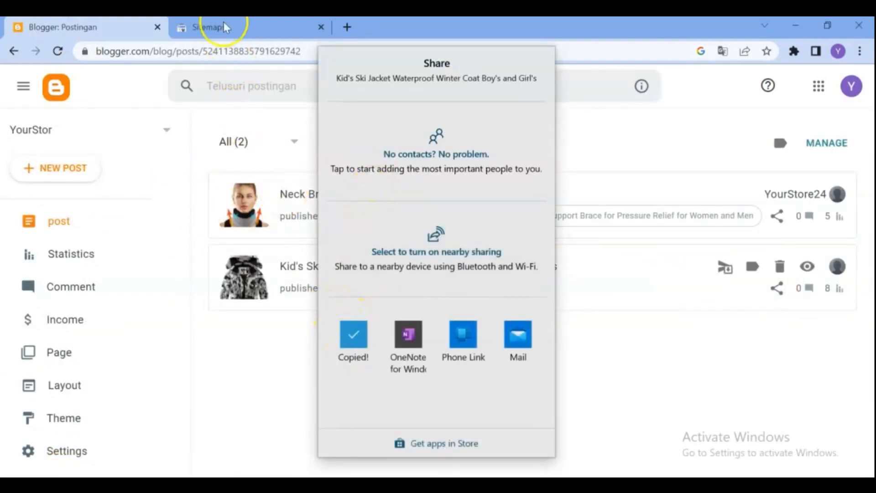
pyautogui.click(218, 27)
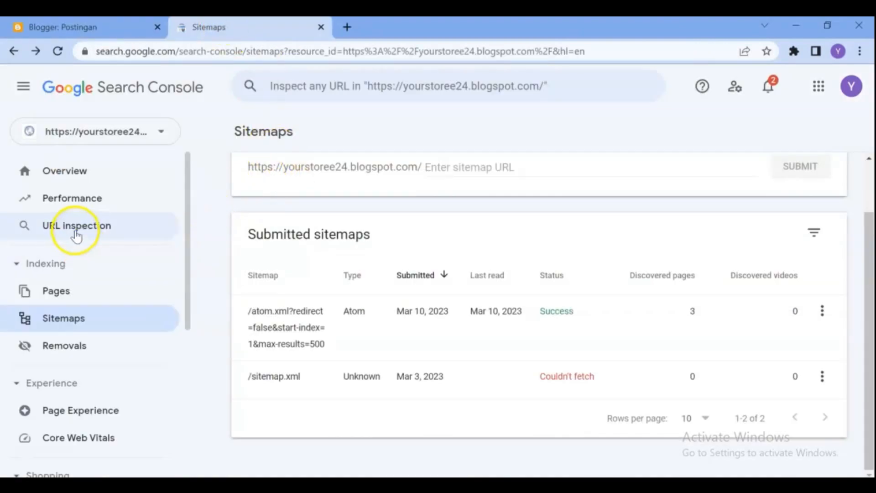
pyautogui.rightClick(304, 86)
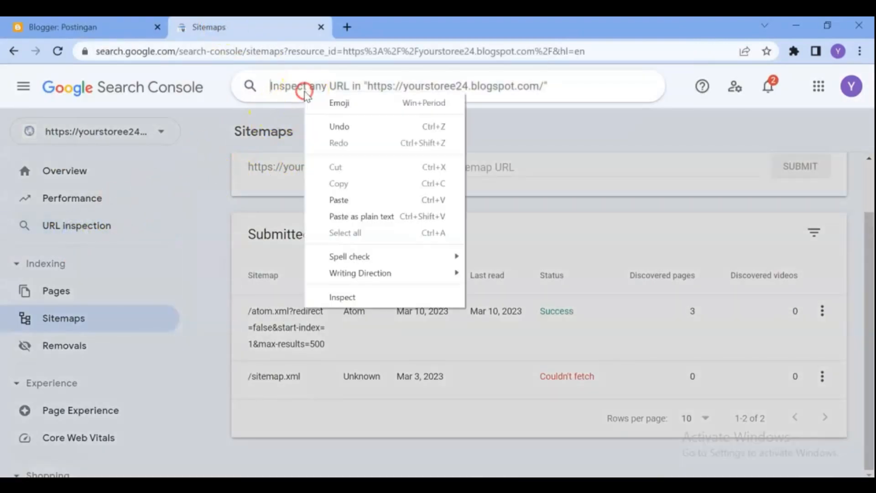
pyautogui.click(338, 200)
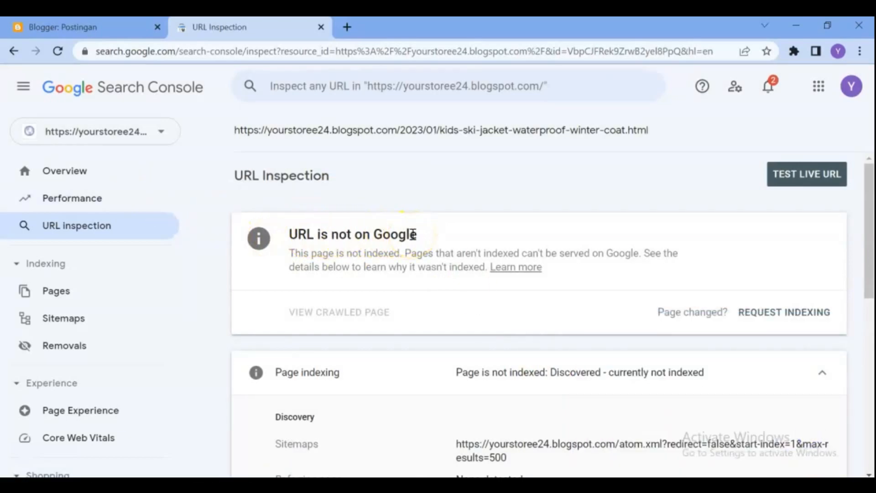
# - Request indexing for the ski jacket post, acknowledge it, and start a live URL test
pyautogui.click(784, 311)
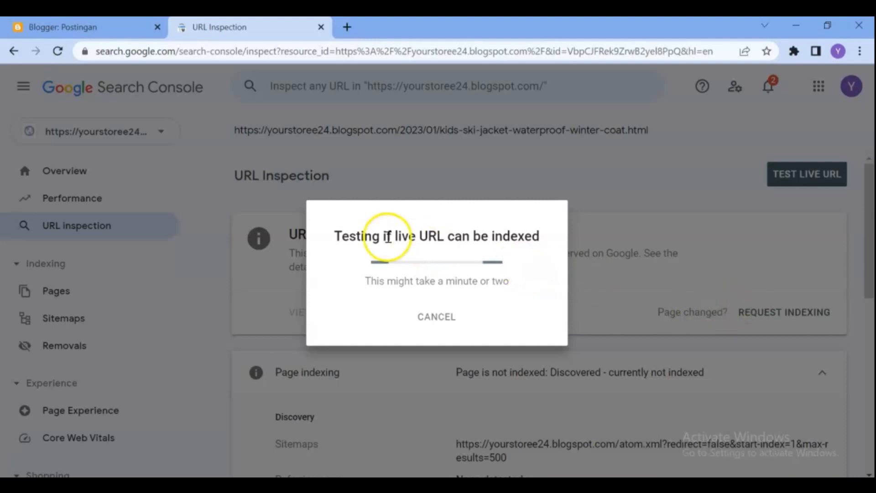
pyautogui.moveTo(528, 253)
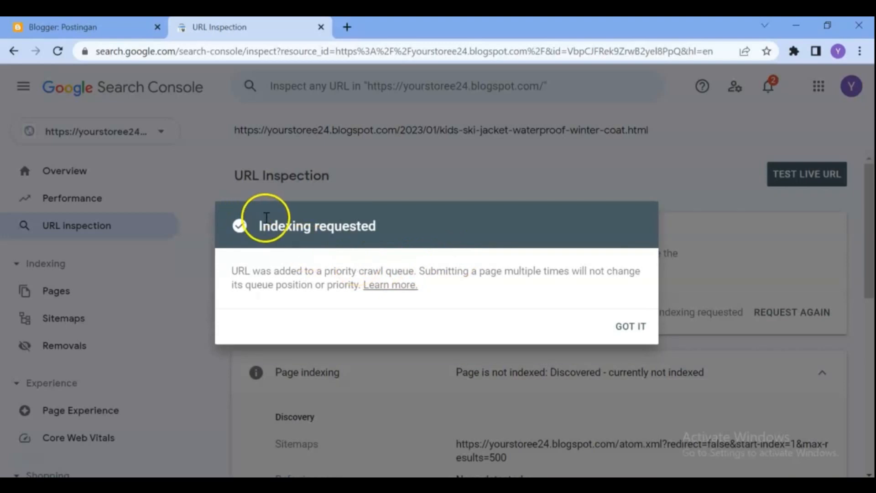
pyautogui.moveTo(323, 276)
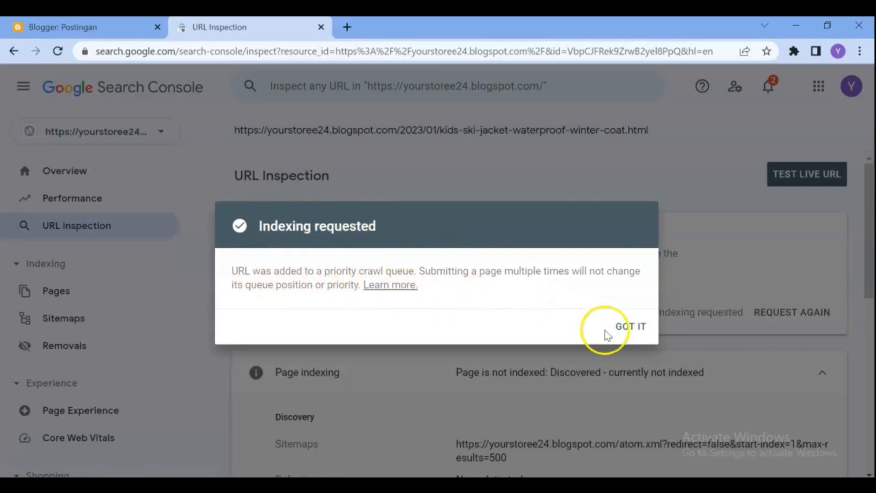
pyautogui.click(631, 326)
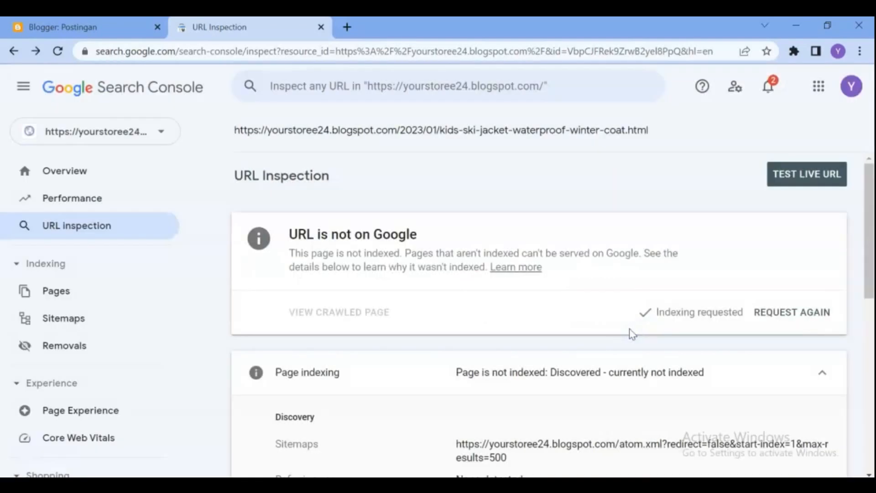
pyautogui.moveTo(730, 328)
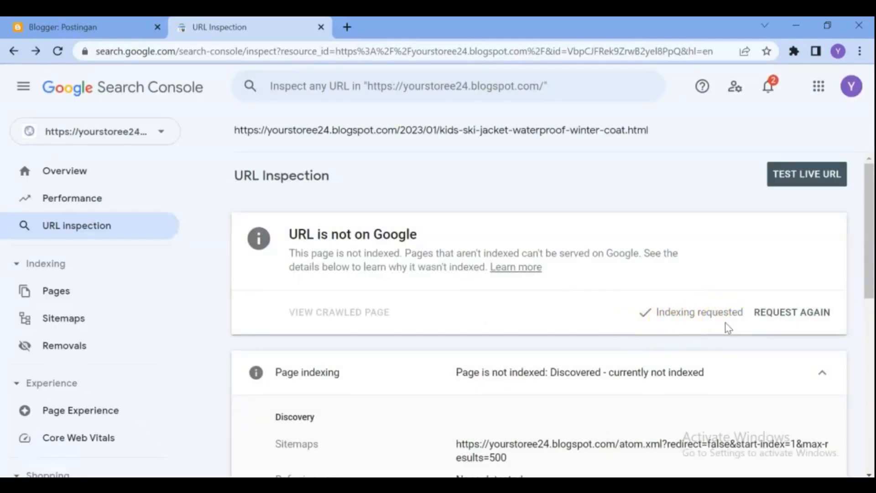
pyautogui.click(807, 174)
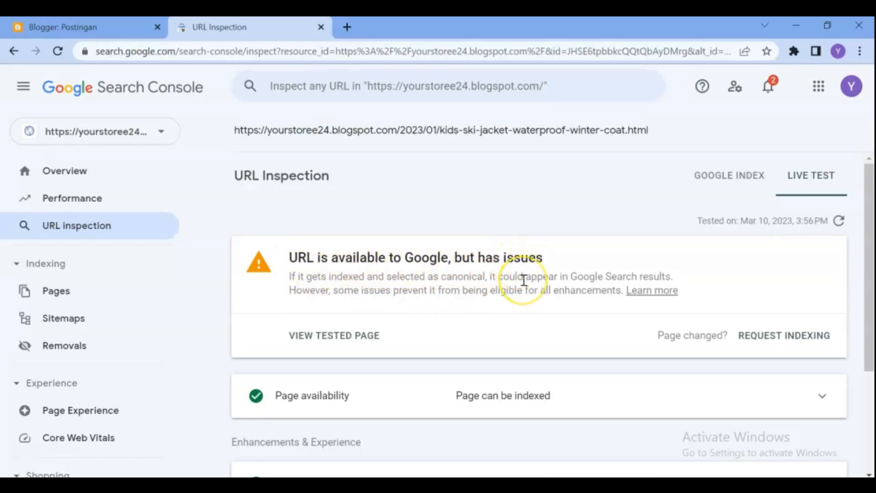
# - Expand the unnamed breadcrumb item to reveal the missing itemListElement issue, then return to Blogger posts
pyautogui.scroll(-3)
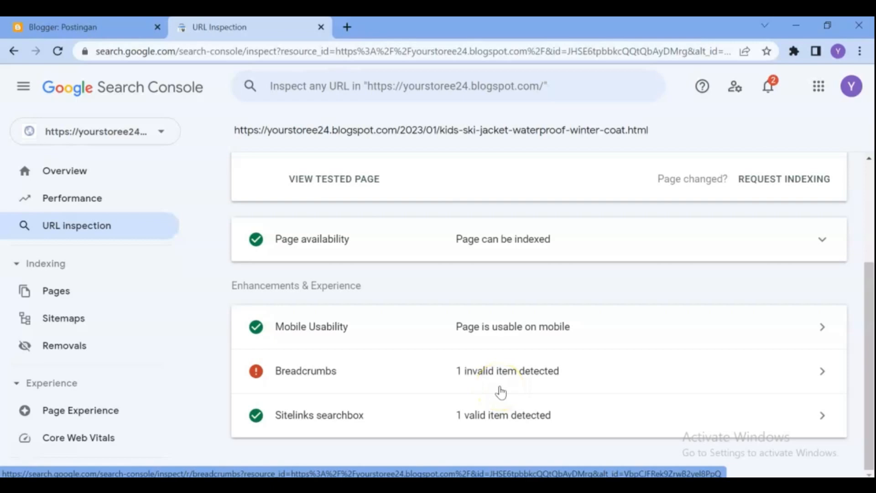
pyautogui.click(508, 370)
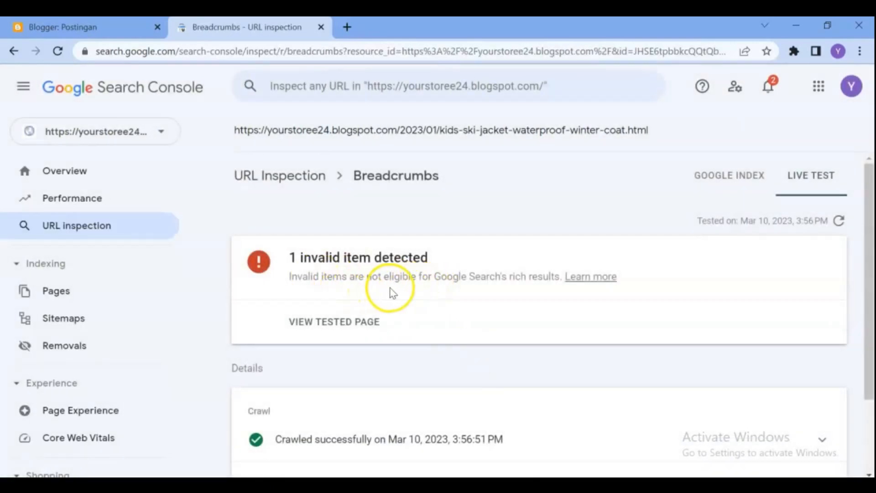
pyautogui.scroll(-3)
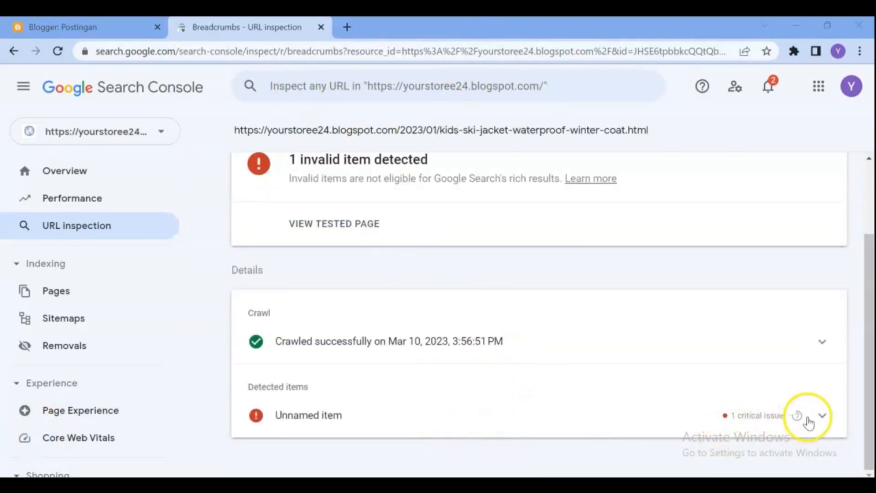
pyautogui.click(822, 415)
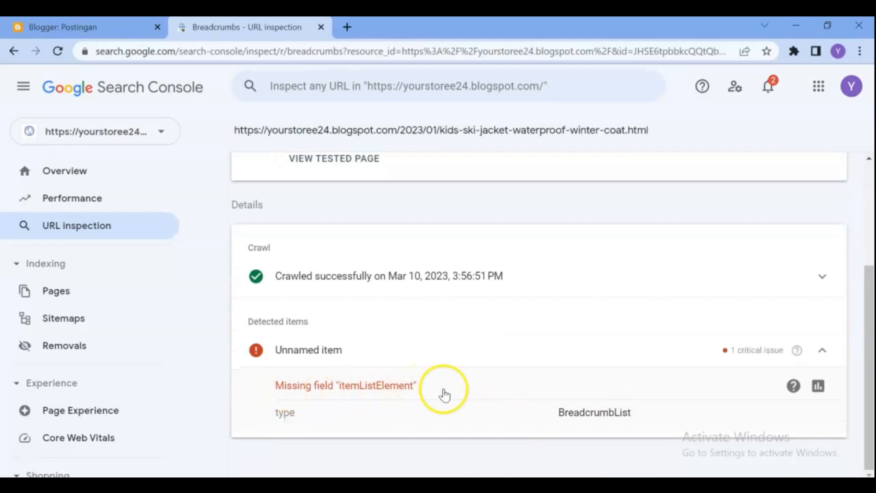
pyautogui.click(78, 27)
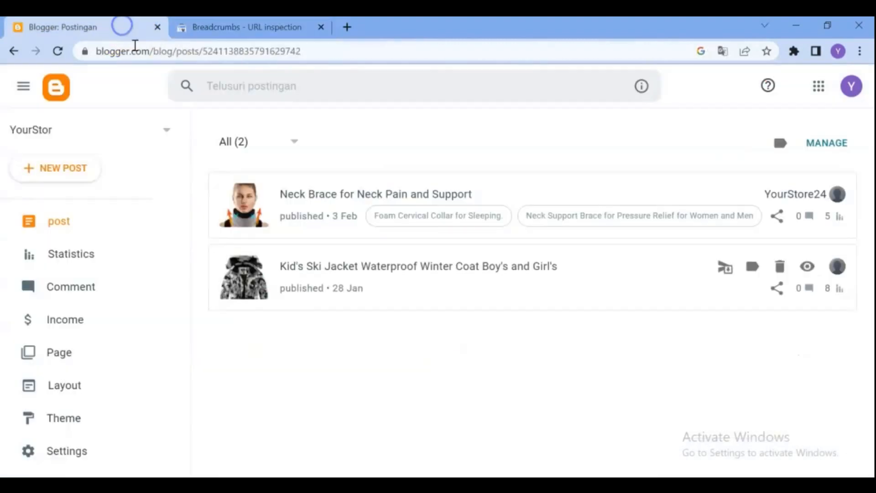
# - Label the Kid's Ski Jacket post with its title 'Kid's Ski Jacket Waterproof Winter Coat Boy's and Girl's'
pyautogui.click(418, 266)
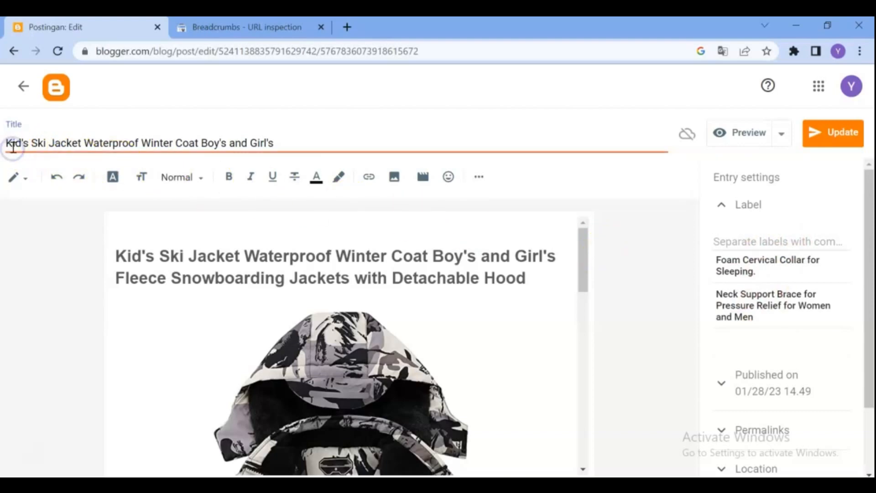
pyautogui.moveTo(11, 143); pyautogui.dragTo(274, 143)
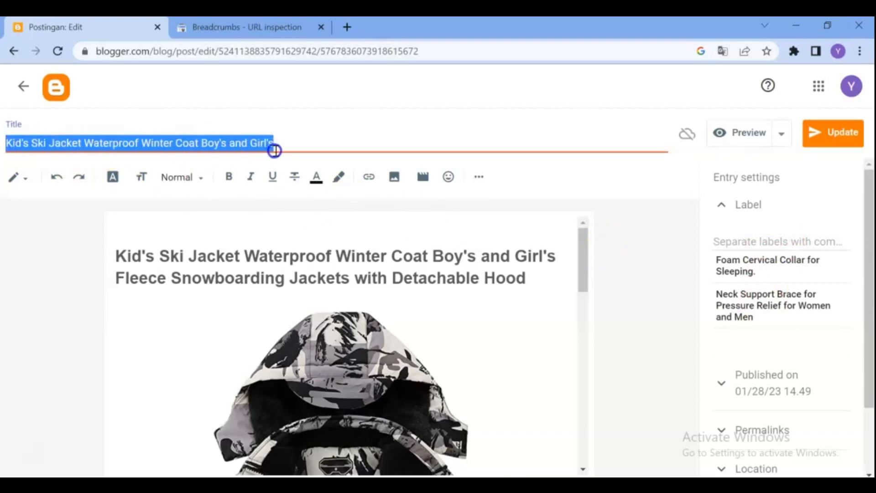
pyautogui.rightClick(274, 151)
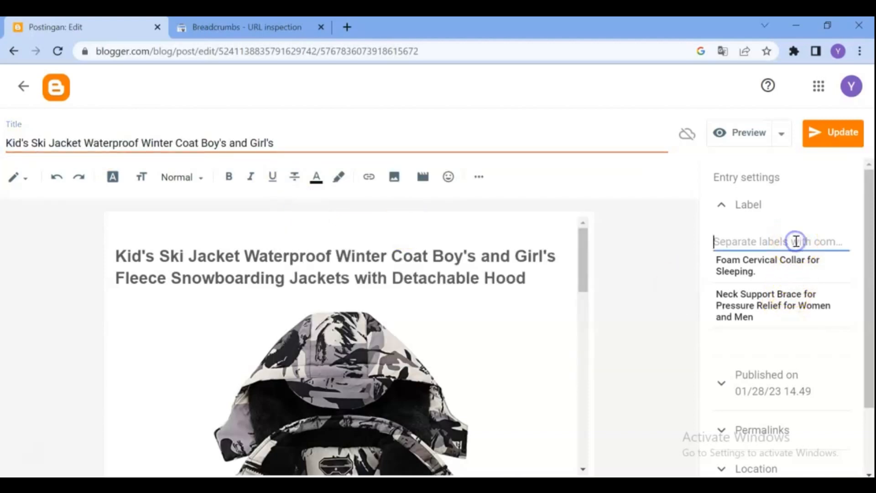
pyautogui.write("Kid's Ski Jacket Waterproof Winter Coat Boy's and Girl's")
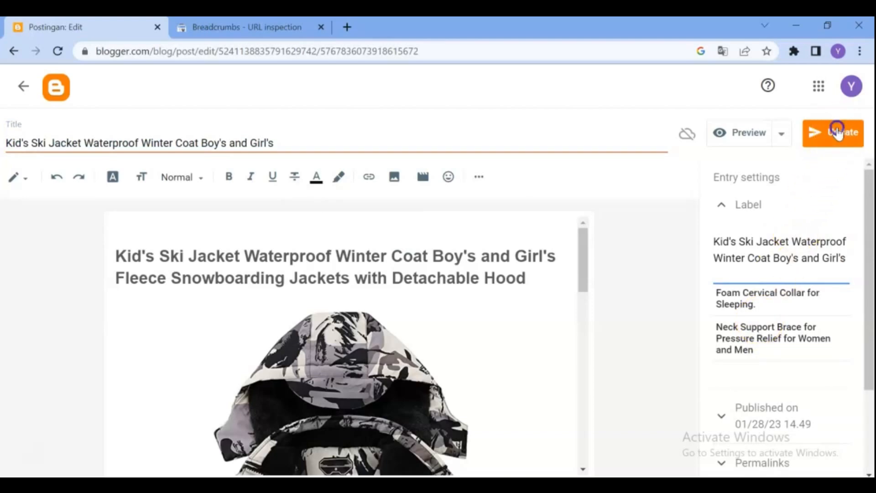
# - Update the post, return to the posts list and bring up its sharing options
pyautogui.click(843, 133)
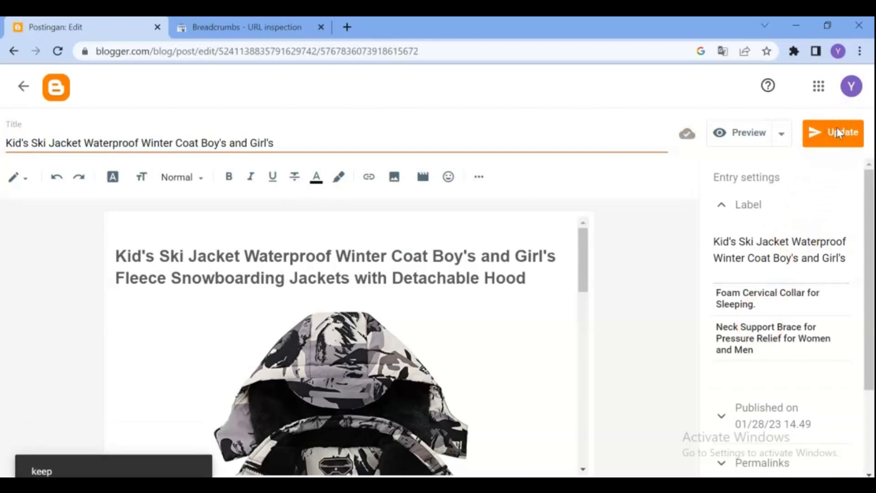
pyautogui.click(841, 132)
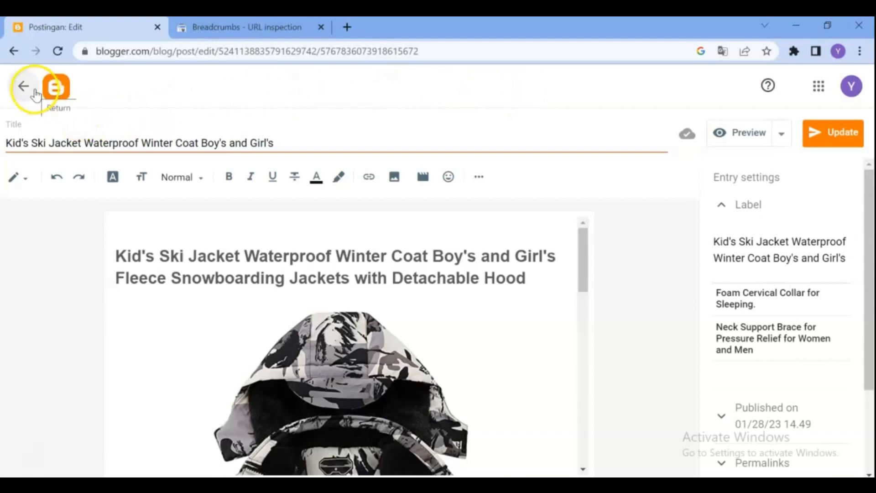
pyautogui.click(22, 85)
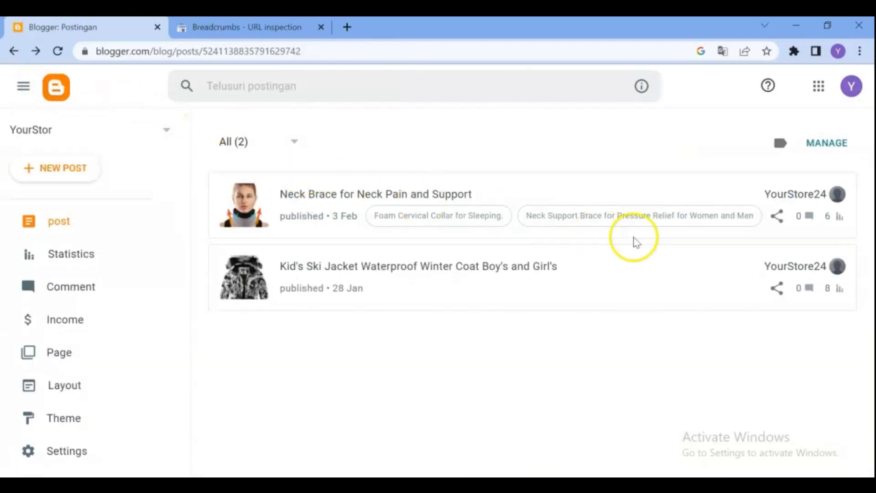
pyautogui.click(777, 288)
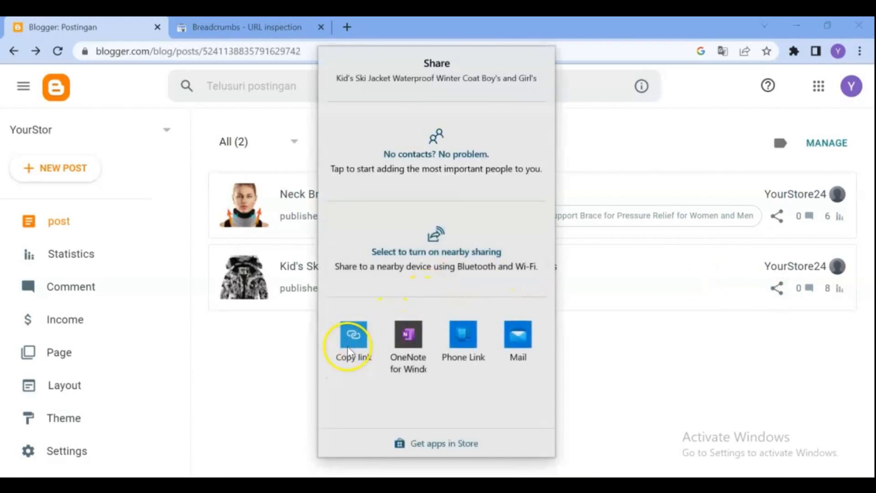
# - Copy the post link, request indexing for it again, and start a new live URL test
pyautogui.click(353, 343)
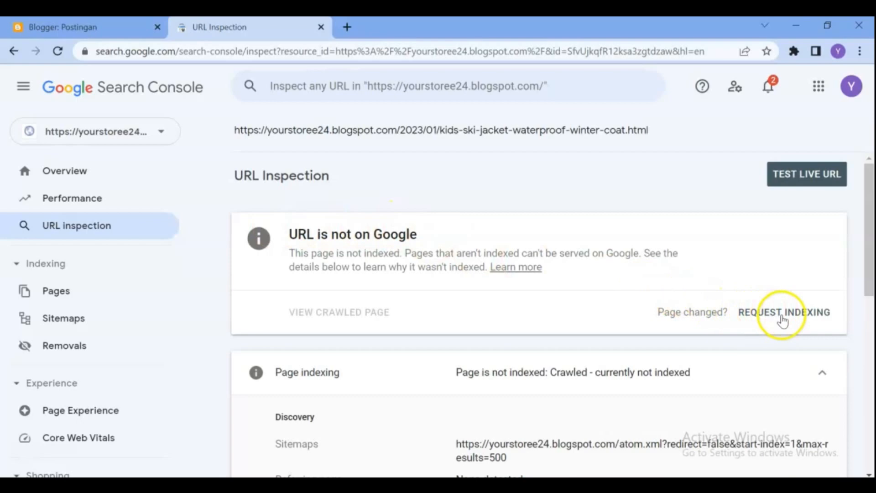
pyautogui.click(784, 311)
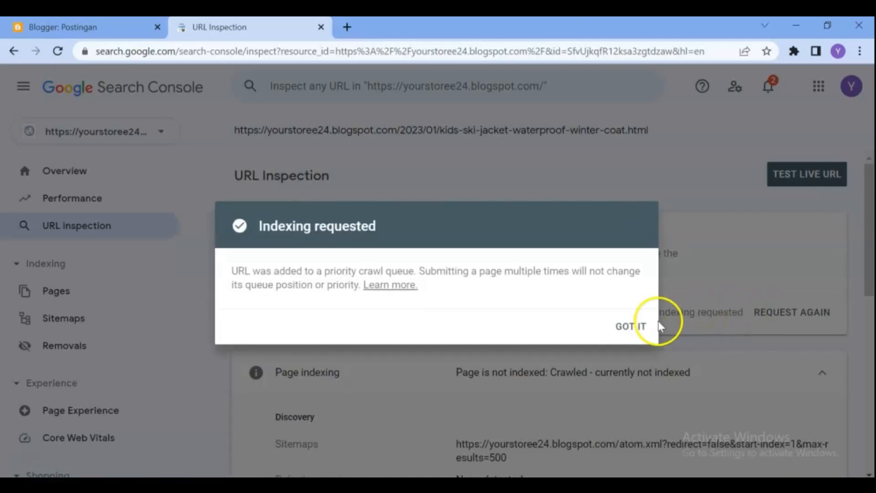
pyautogui.click(630, 326)
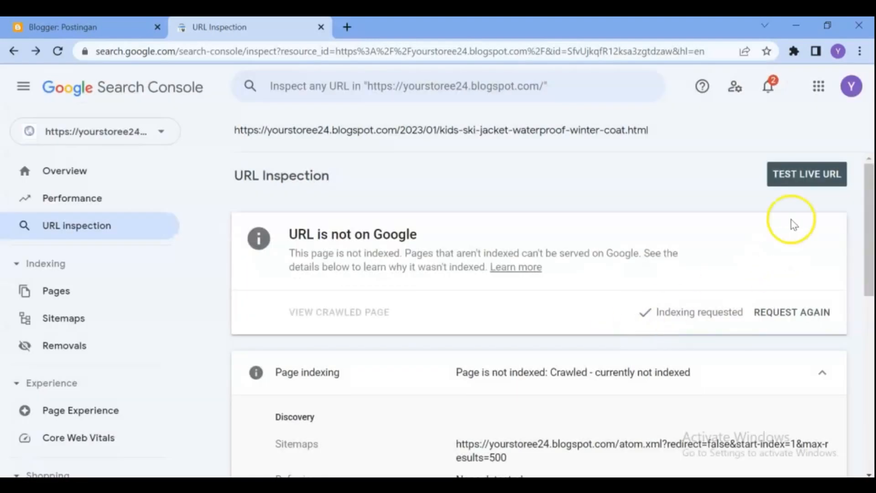
pyautogui.click(806, 174)
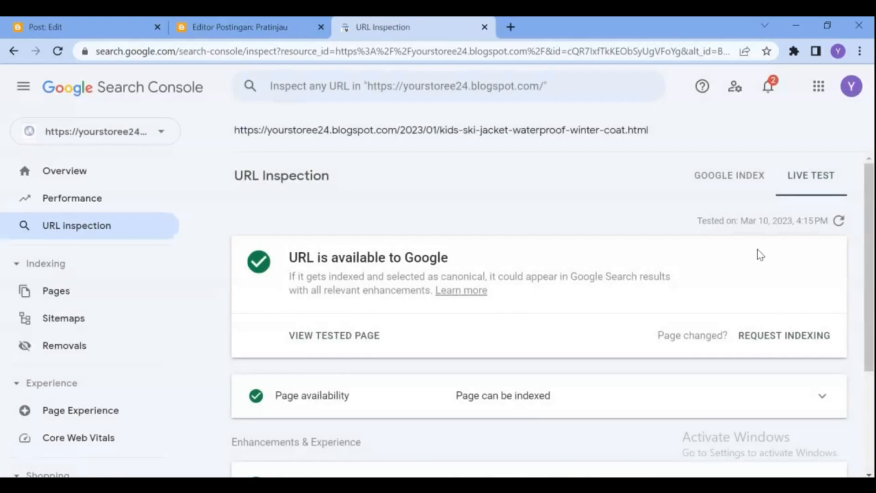
pyautogui.moveTo(447, 277)
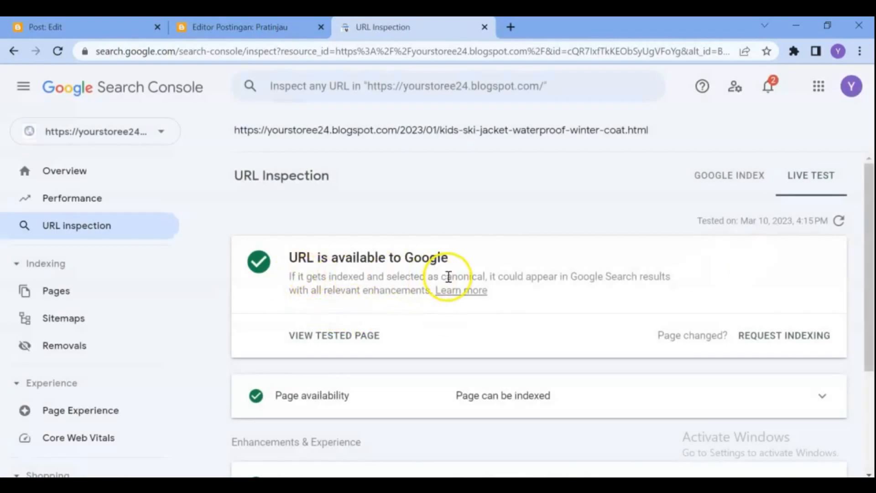
# - View the Breadcrumbs row of the live test, showing one valid item detected
pyautogui.scroll(-3)
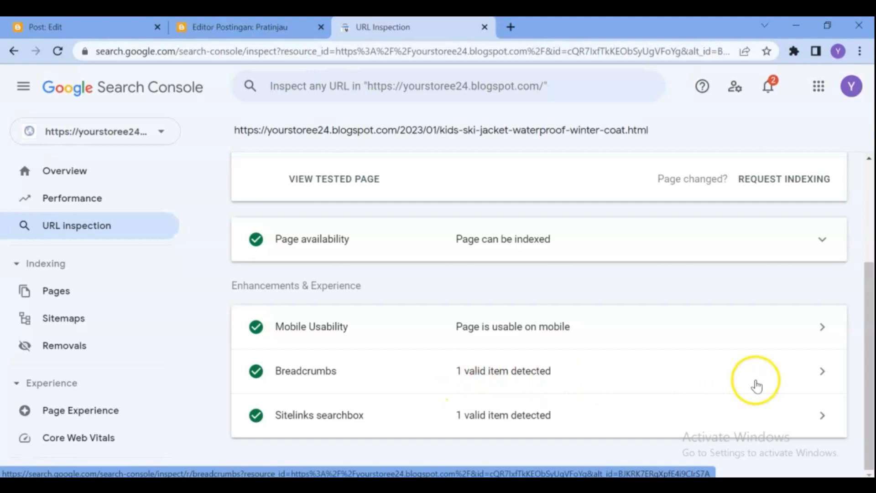
pyautogui.moveTo(821, 379)
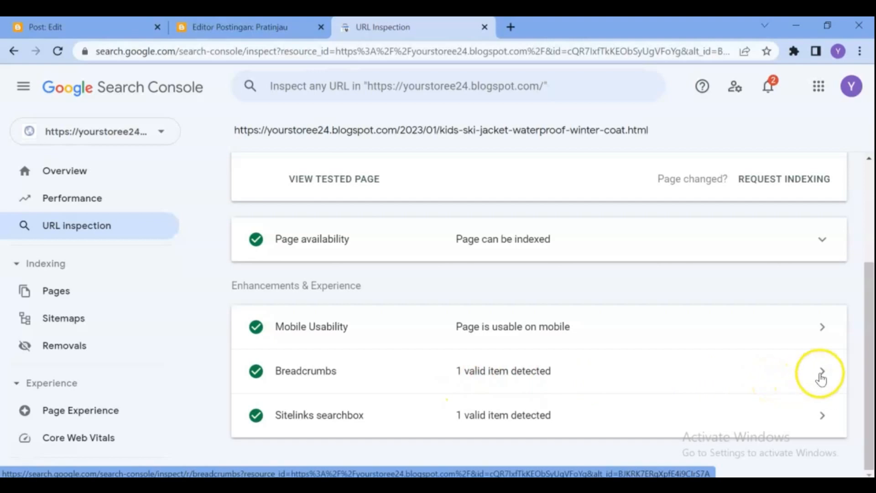
pyautogui.click(822, 371)
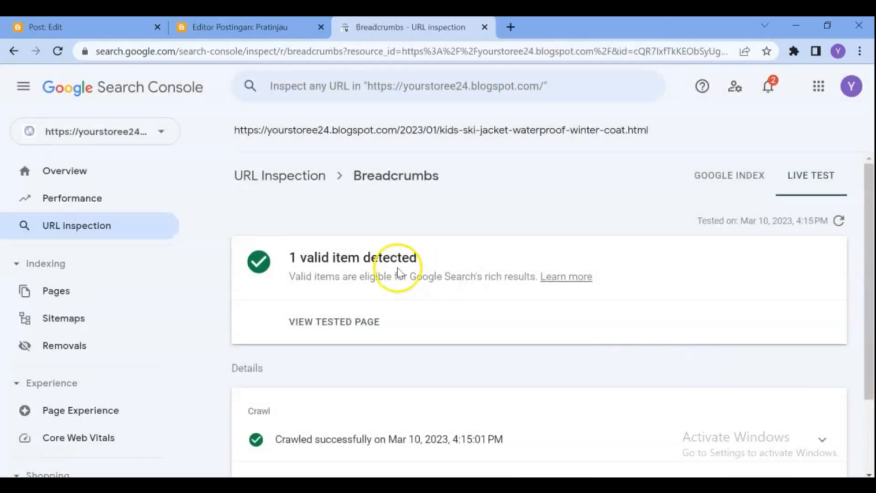